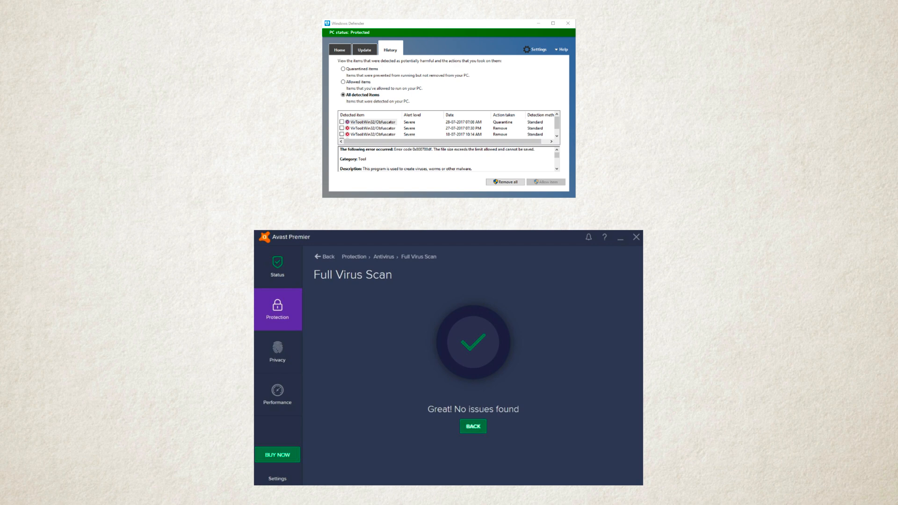
type("What is Computer virus - Simply Explain")
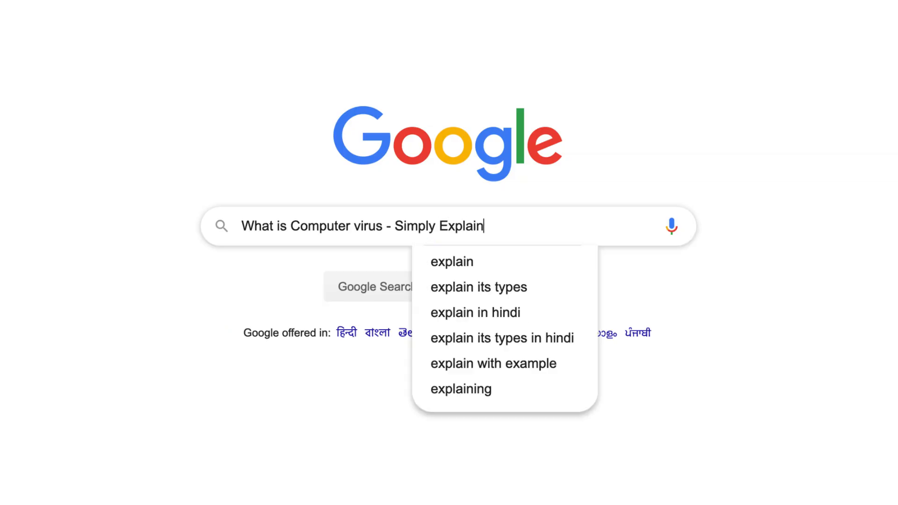
type("ed")
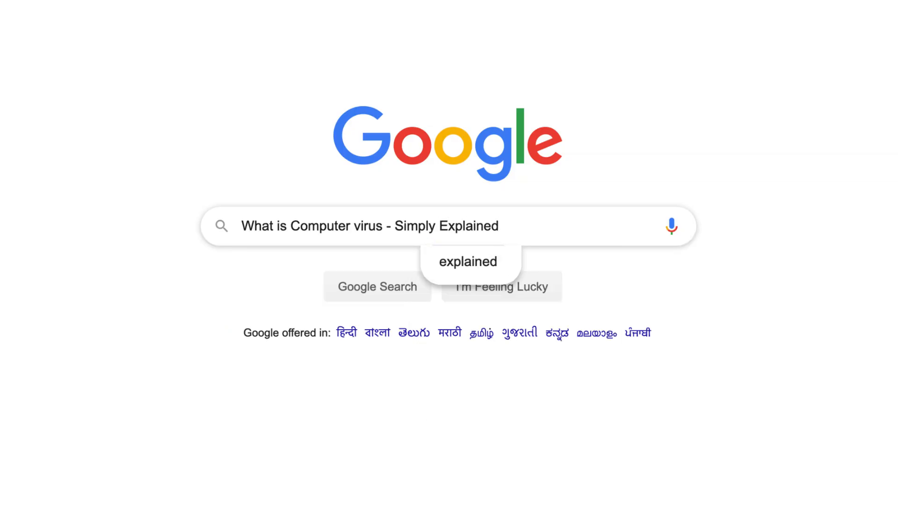
mouse_move(617, 157)
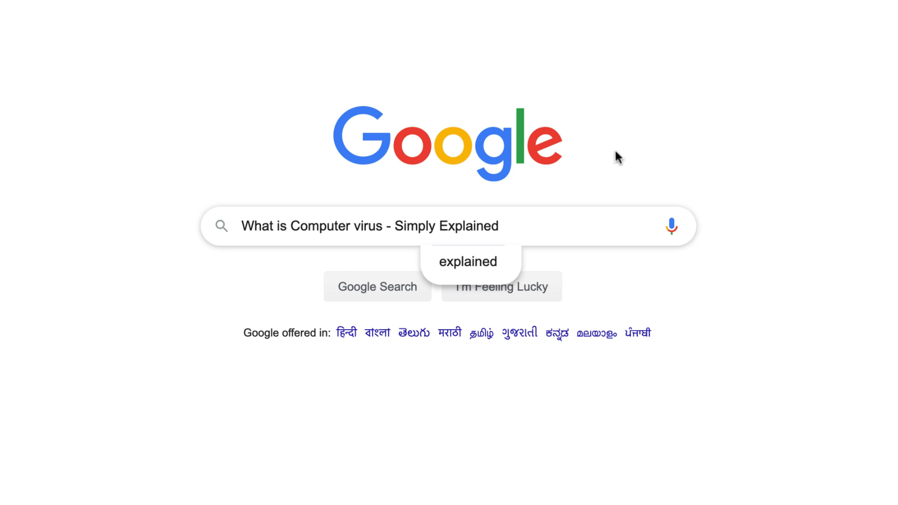